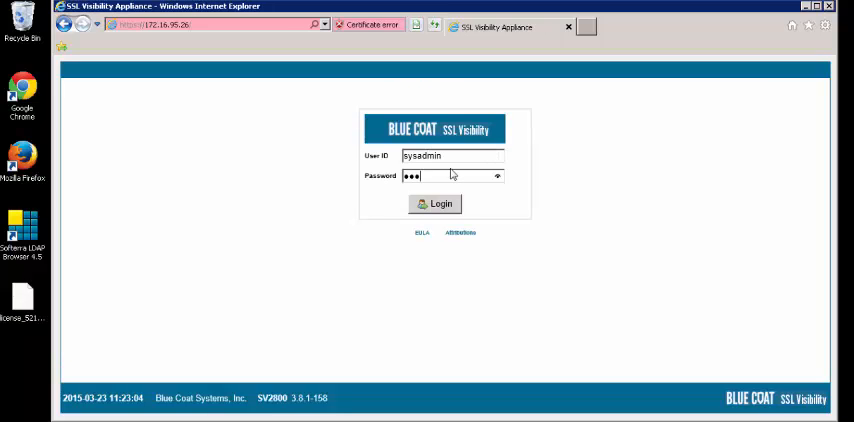
Step: Log in as sysadmin and bring up the PKI certificate and key management menu
click(434, 204)
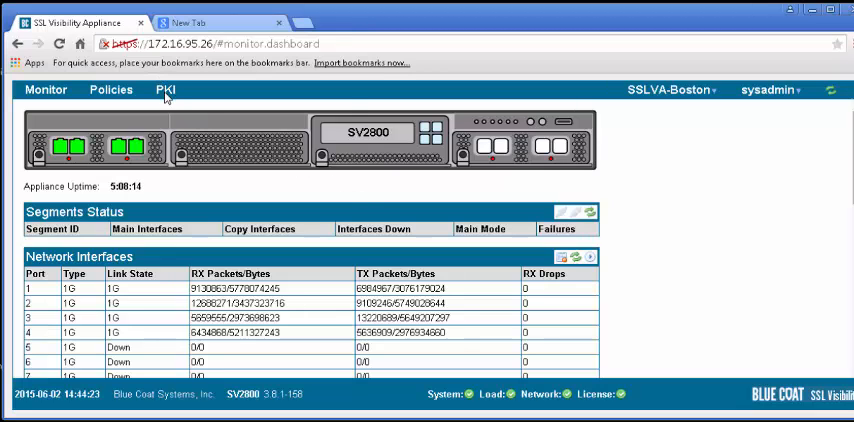
click(166, 90)
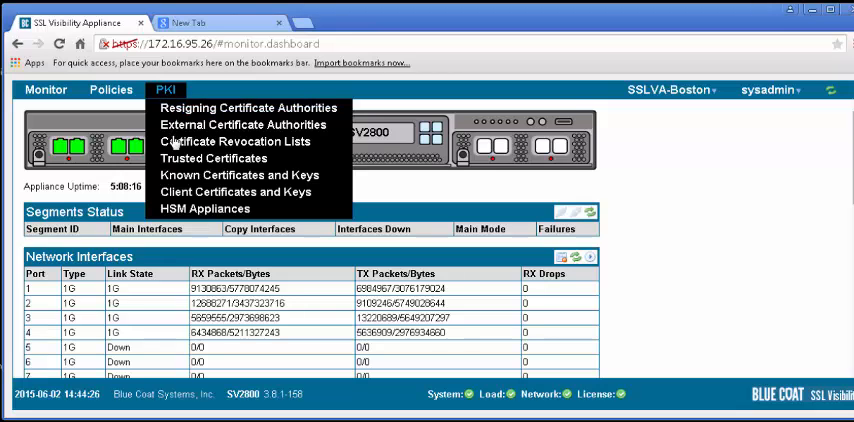
Step: Go to Known Certificates and Keys and select the all-known-certificates-with-keys list
click(238, 176)
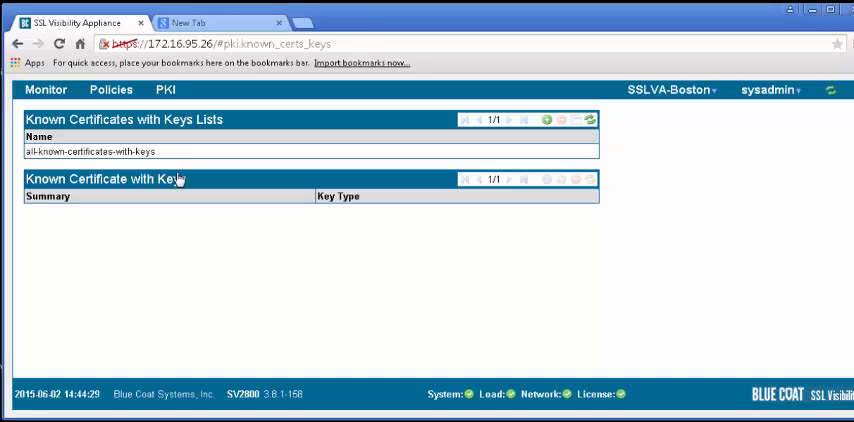
click(88, 152)
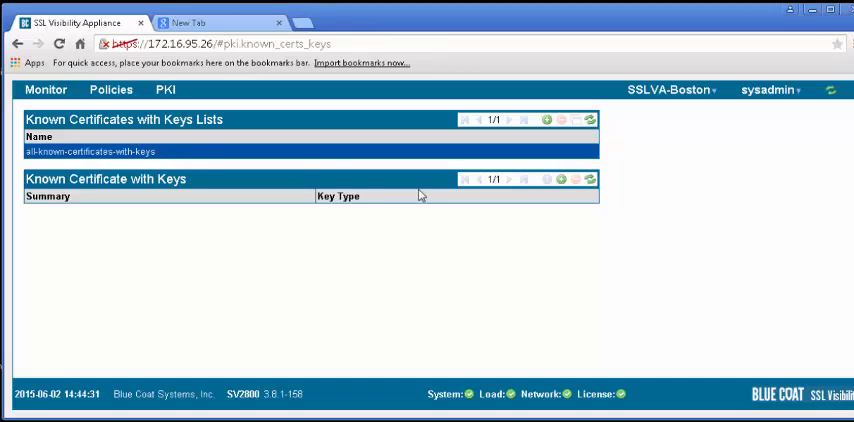
mouse_move(560, 180)
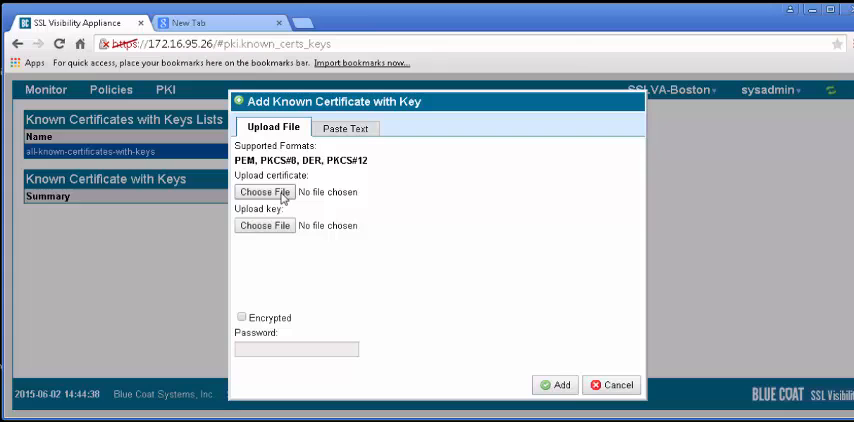
Step: Upload encrypted TRBB-Cert.pfx with its password, adding the WMISvc-TR68 RSA certificate with key
click(264, 192)
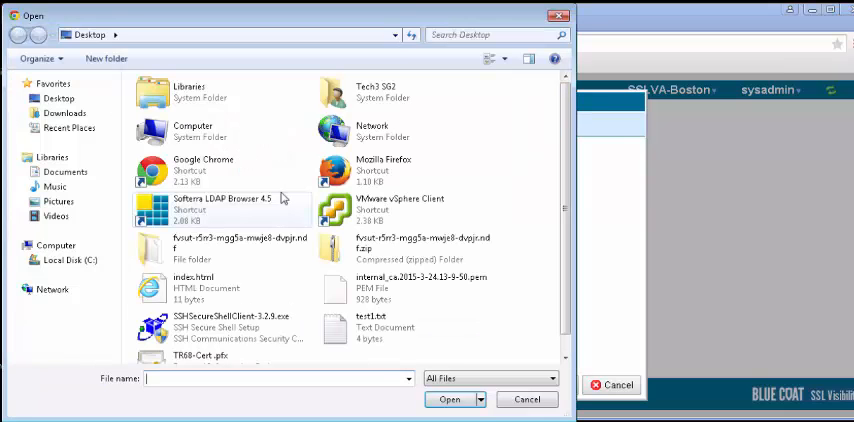
mouse_move(598, 204)
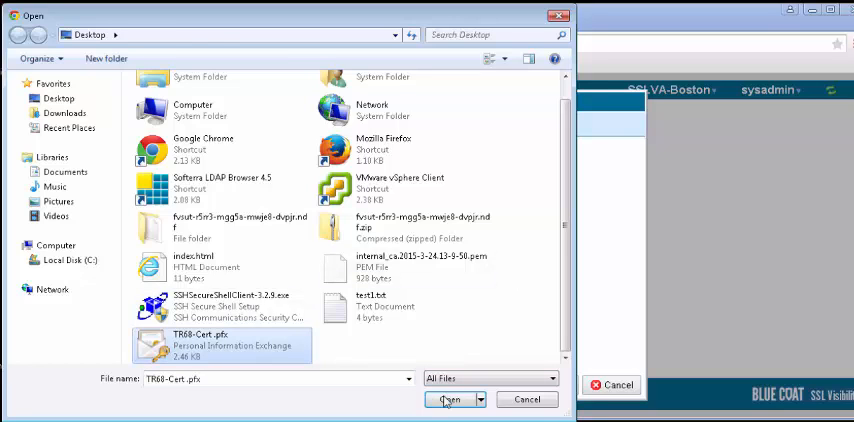
click(448, 400)
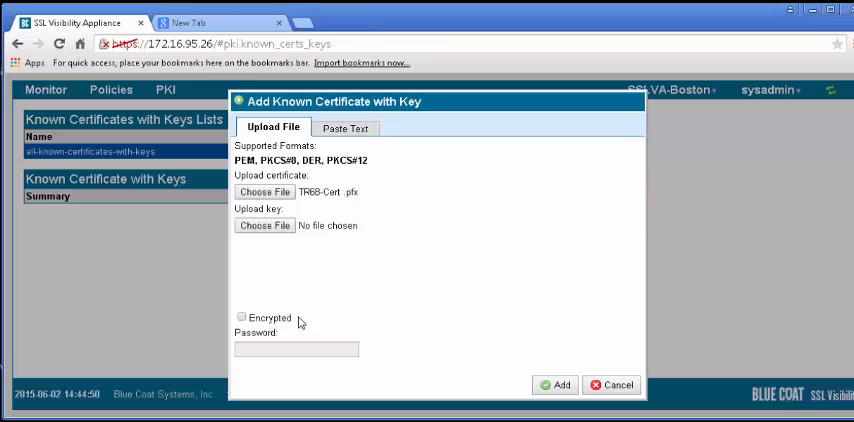
click(240, 316)
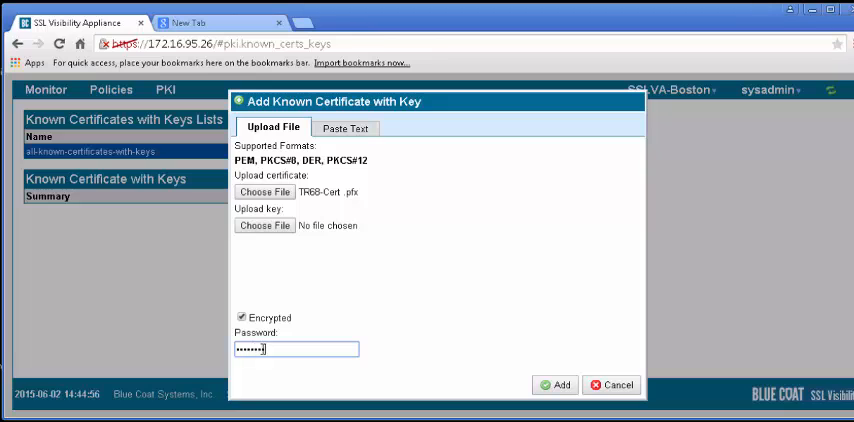
text(•)
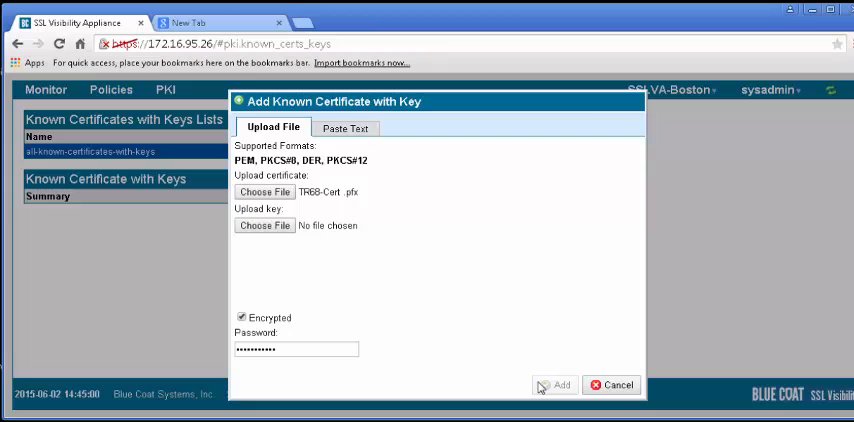
click(556, 384)
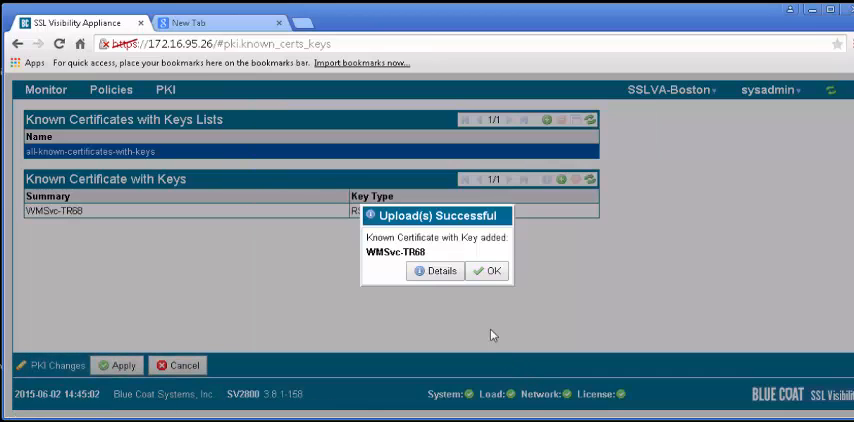
click(488, 272)
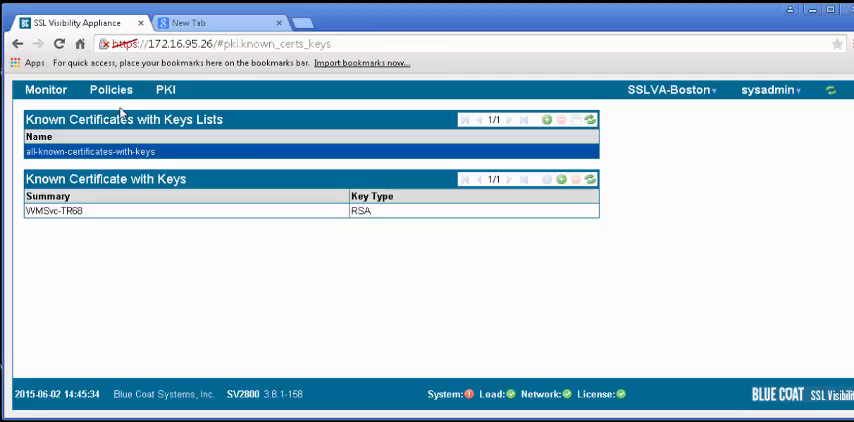
Step: Create an empty ruleset named Ruleset-Inbound from Policies > Rulesets and start editing its options
click(110, 88)
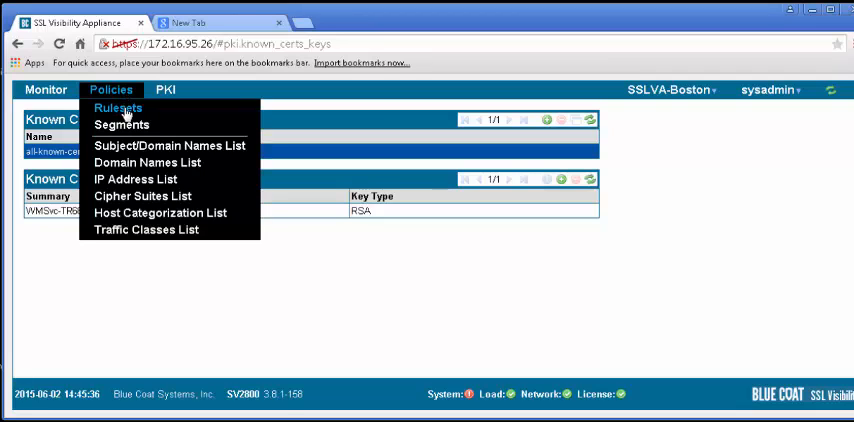
click(118, 108)
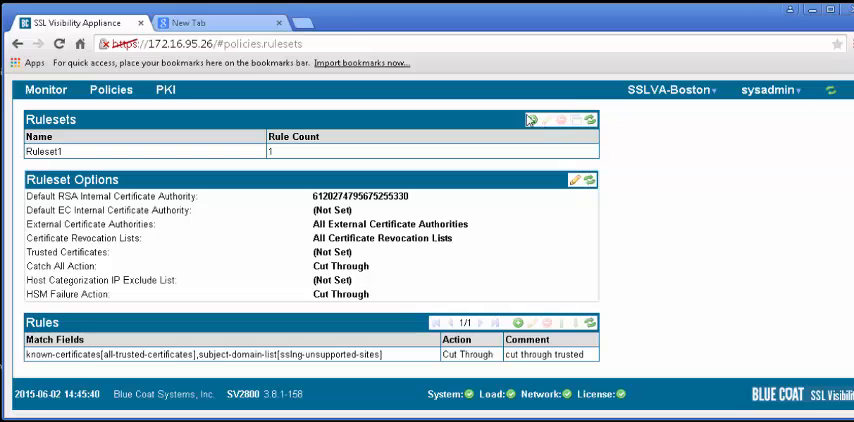
click(532, 120)
text(Ruleset-Inbound)
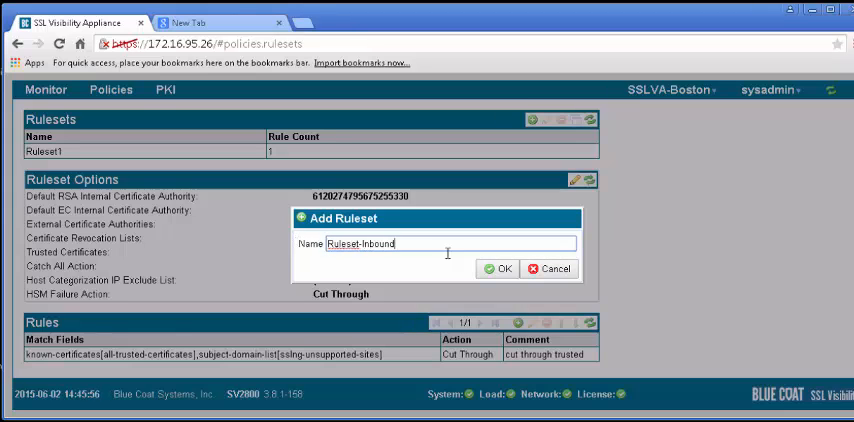
click(500, 268)
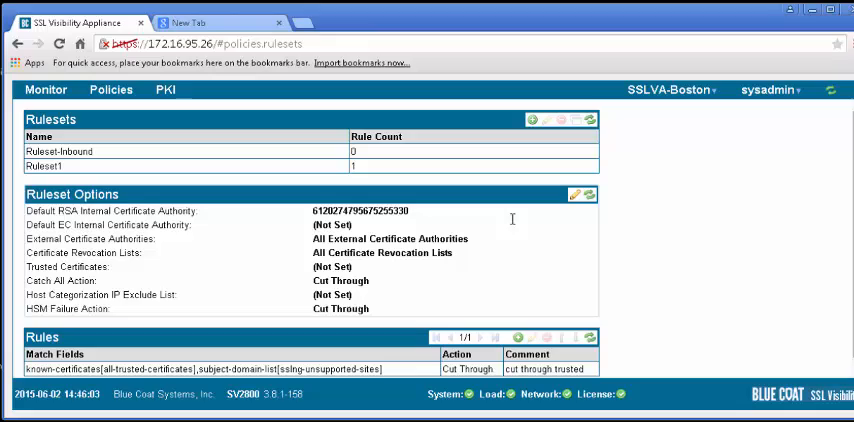
click(574, 196)
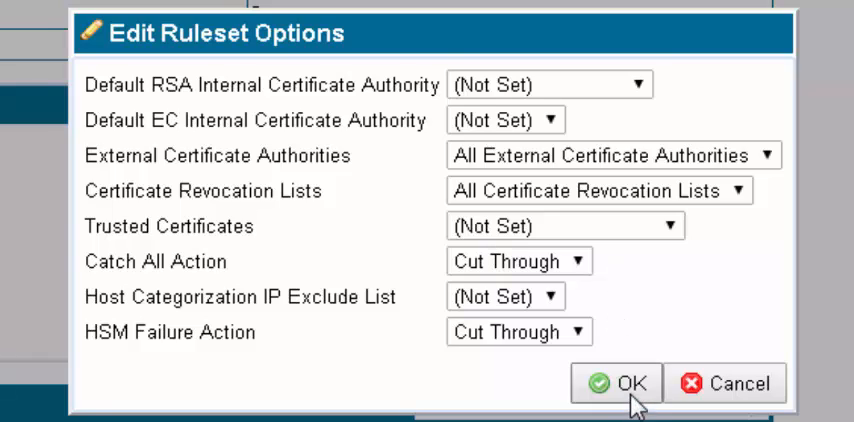
Step: Save the reviewed Ruleset-Inbound options, leaving the ruleset listed with one rule
click(616, 384)
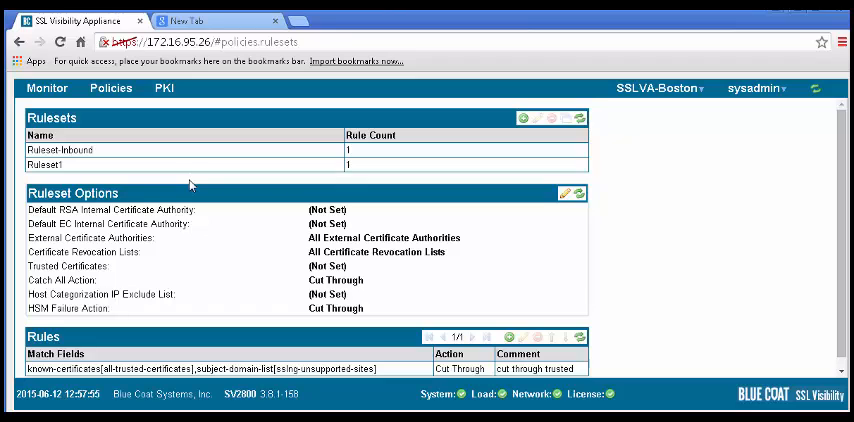
mouse_move(120, 108)
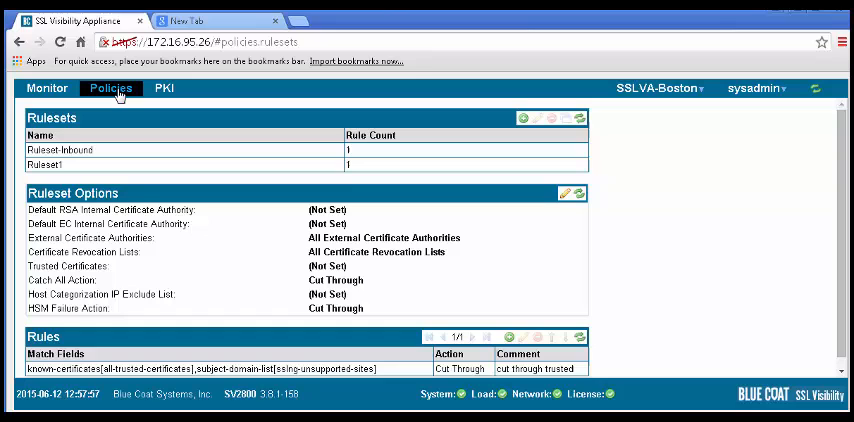
Step: Navigate from the Policies menu to the empty Segments page
click(110, 88)
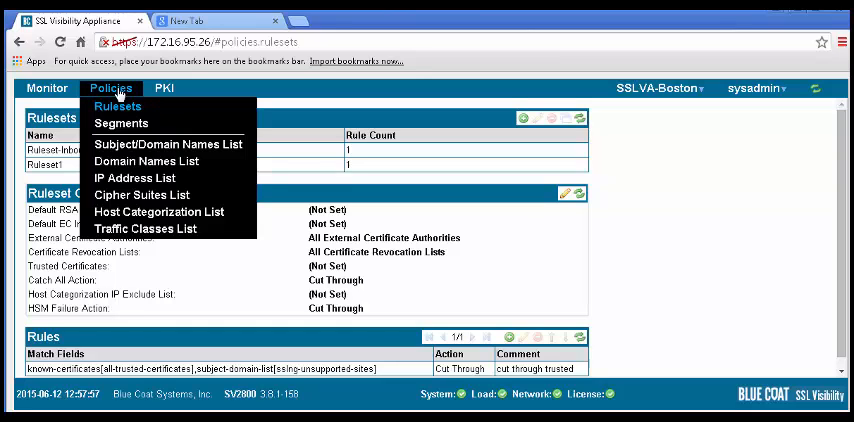
mouse_move(120, 124)
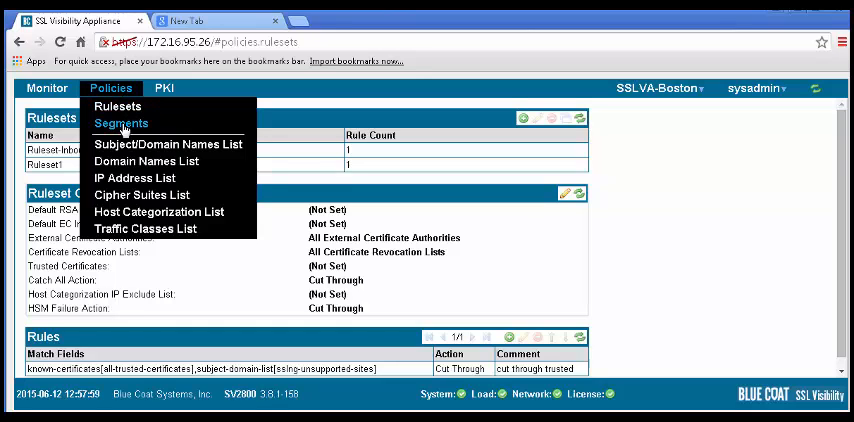
click(120, 124)
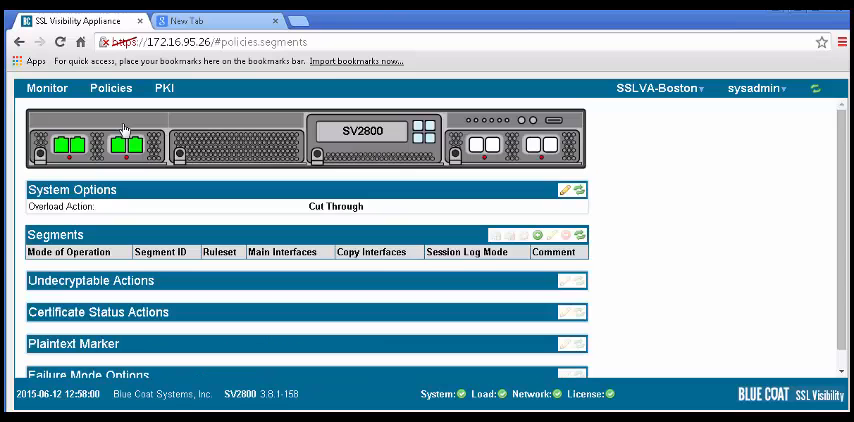
mouse_move(452, 210)
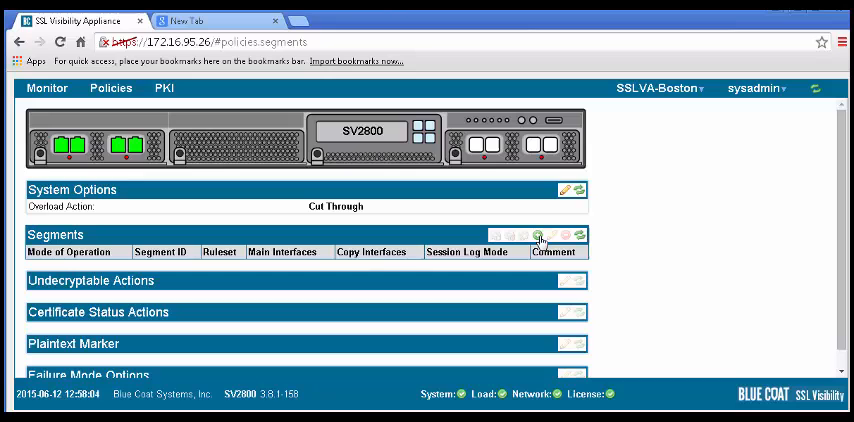
Step: Add an Active Inline, Fail to Appliance segment using Ruleset-Inbound, commented 'Inline Acti', and select it
click(536, 236)
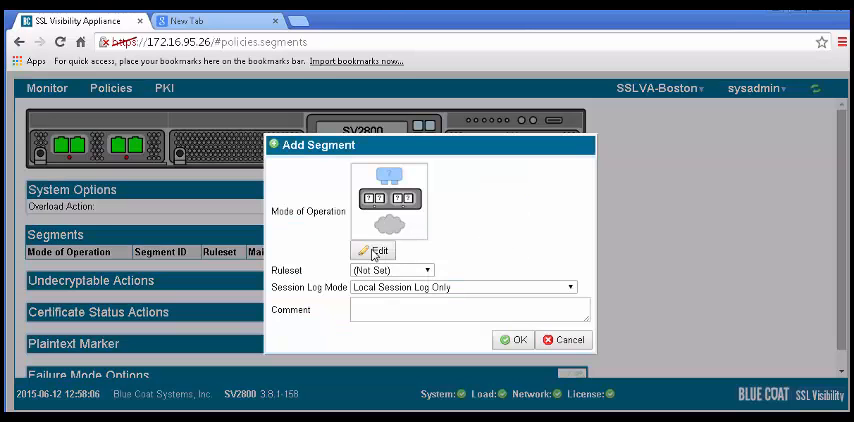
click(374, 252)
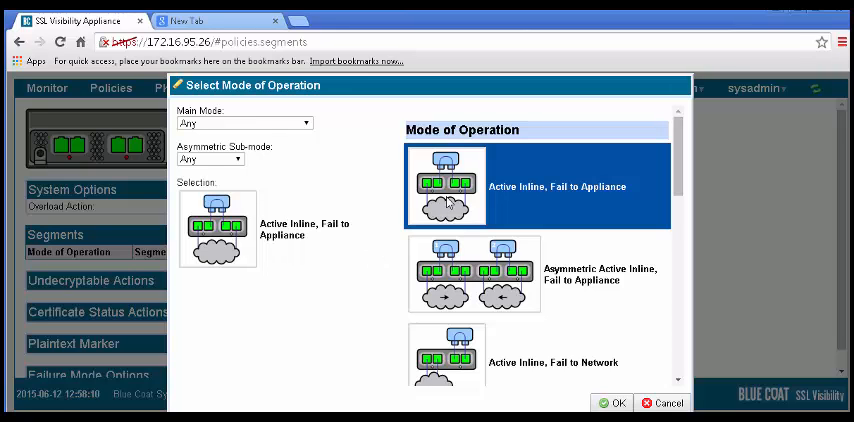
click(614, 402)
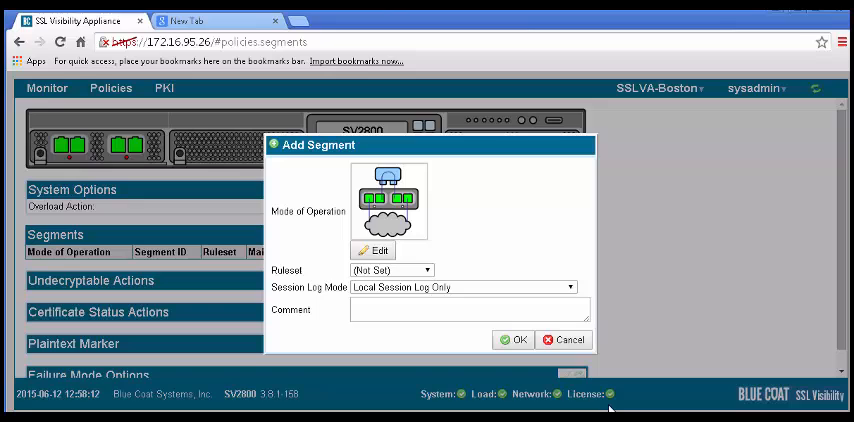
mouse_move(428, 272)
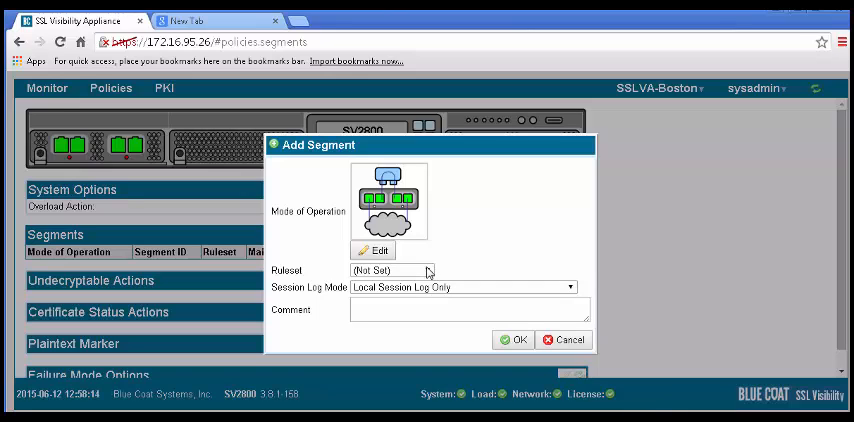
click(394, 270)
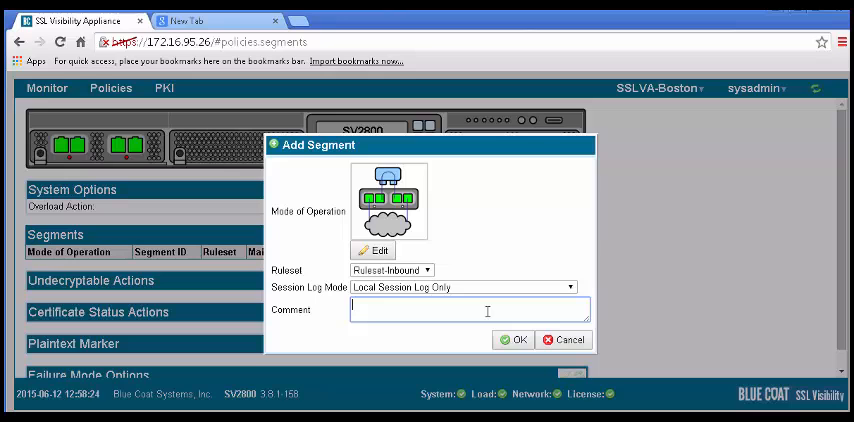
text(Inline Active FTA)
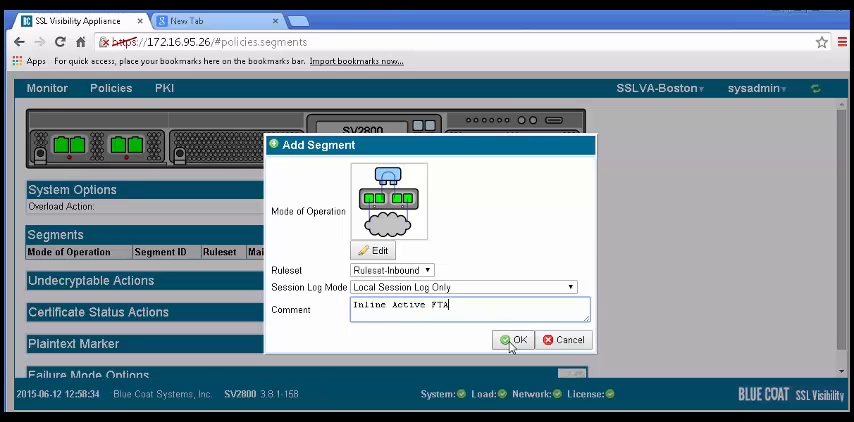
click(516, 340)
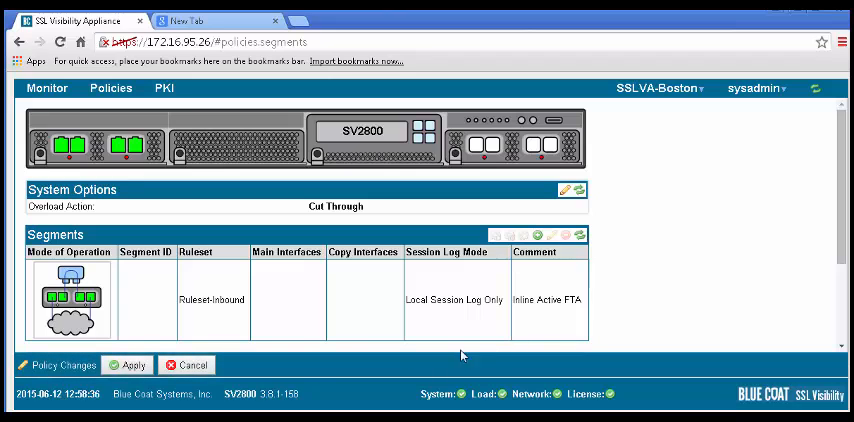
scroll(down, 3)
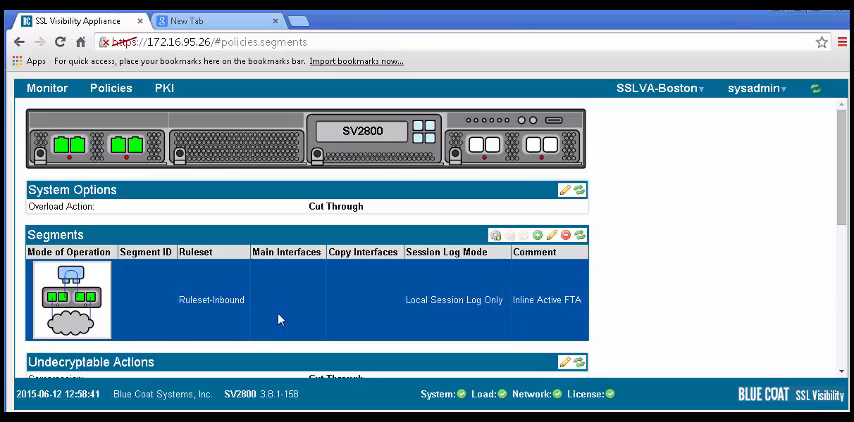
mouse_move(494, 236)
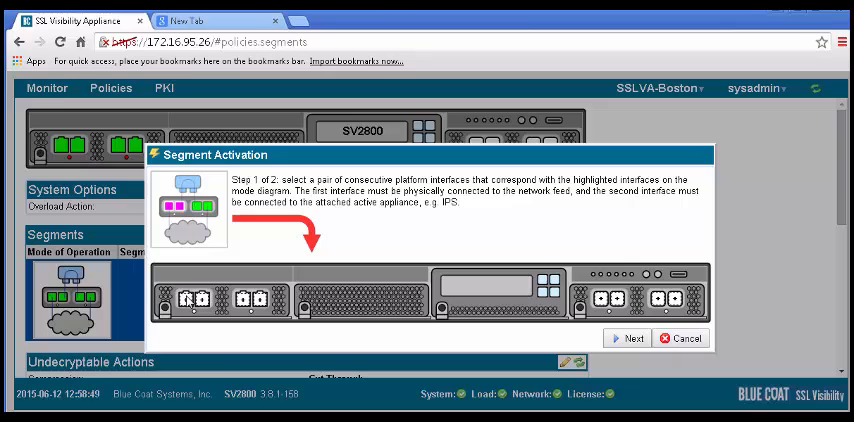
Step: Activate segment A with interface pairs 1/2 and 3/4 and copy interface 5
click(190, 300)
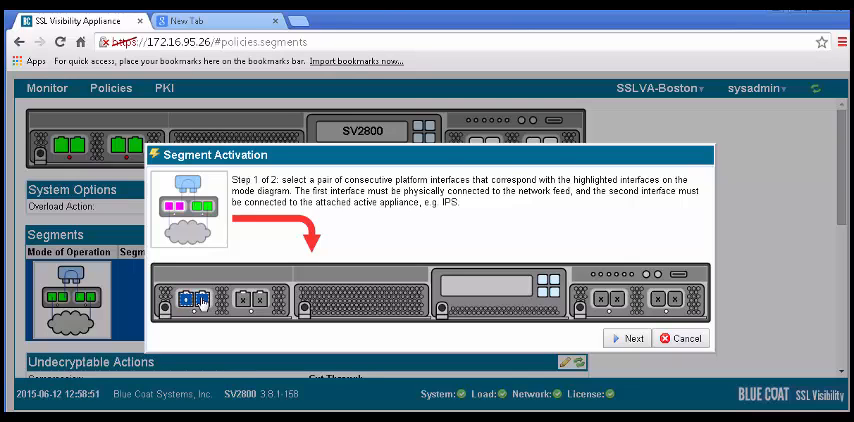
click(632, 338)
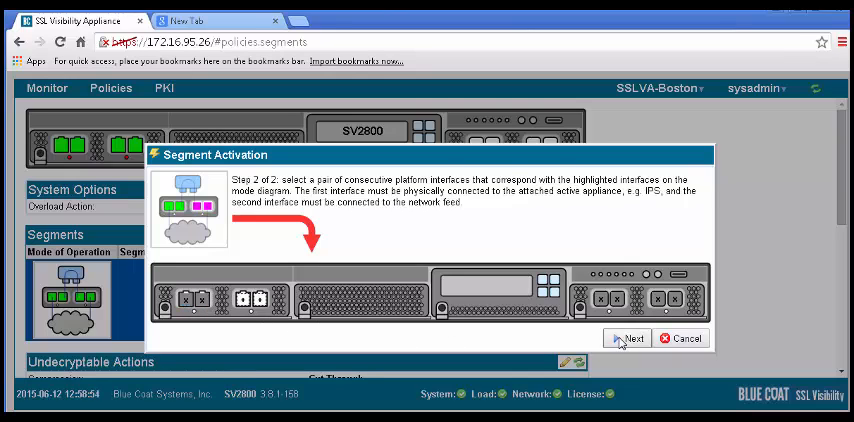
click(242, 300)
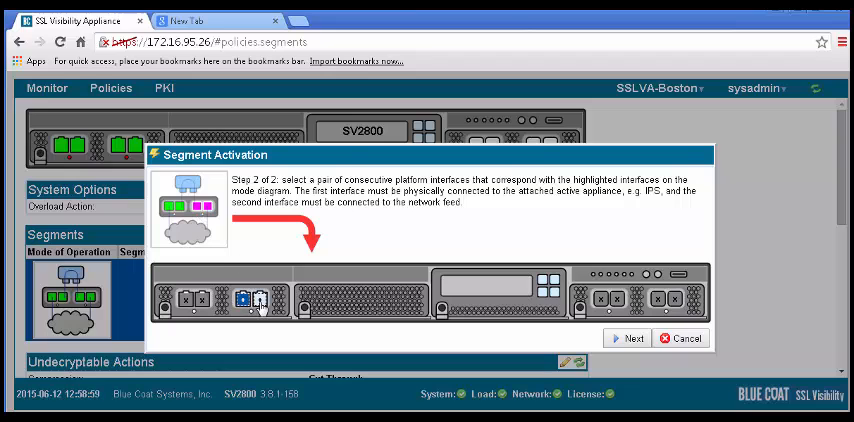
click(628, 338)
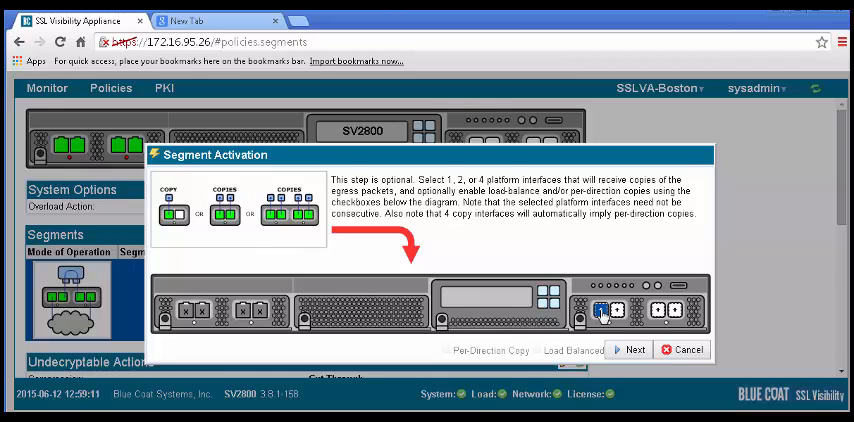
click(632, 348)
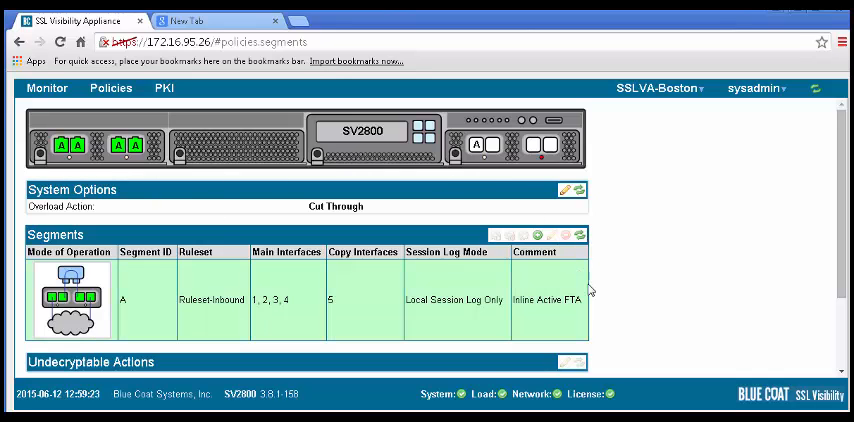
Step: Browse to test server 172.16.95.18 in a new Chrome tab to generate traffic
click(210, 20)
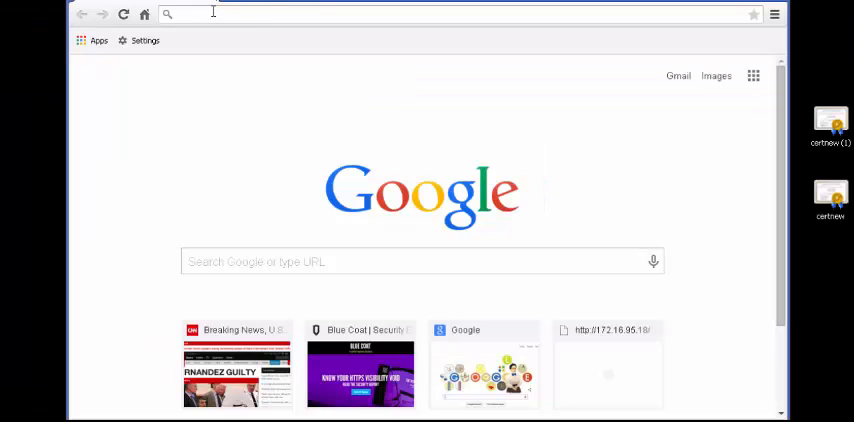
text(172.16.95.18)
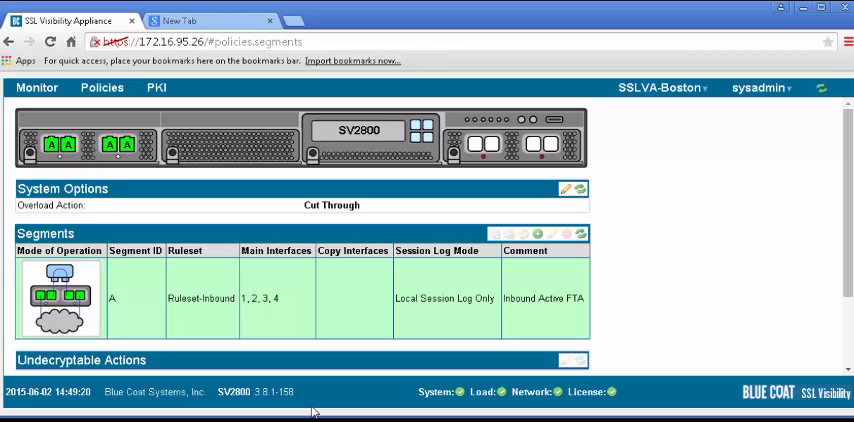
mouse_move(214, 324)
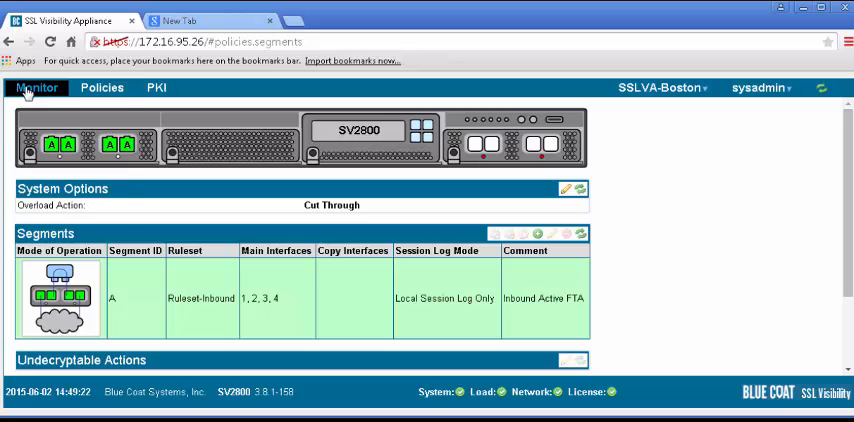
Step: View the SSL Session Log under Monitor showing cut-through sessions to Google and WMISvc-TR68
click(36, 88)
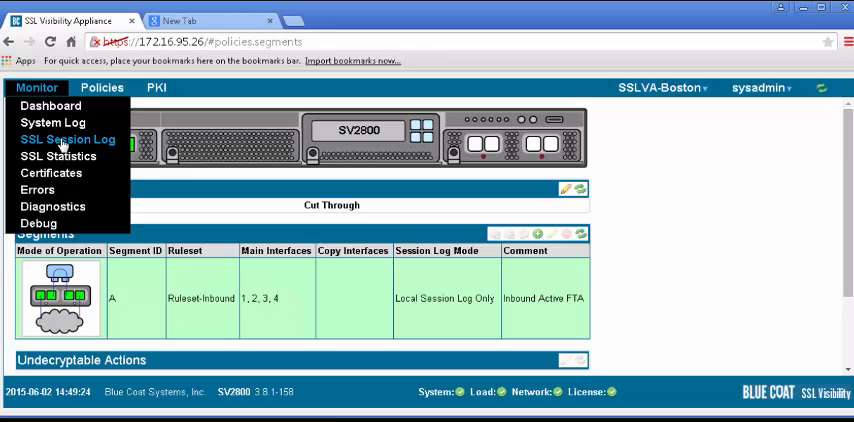
click(66, 140)
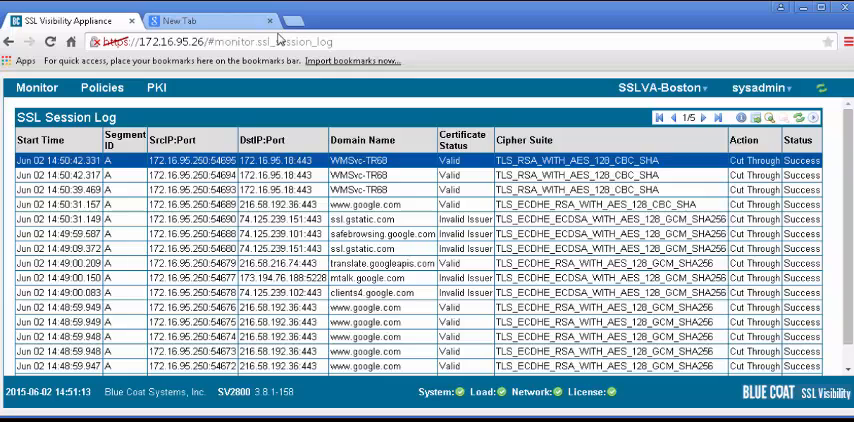
mouse_move(132, 72)
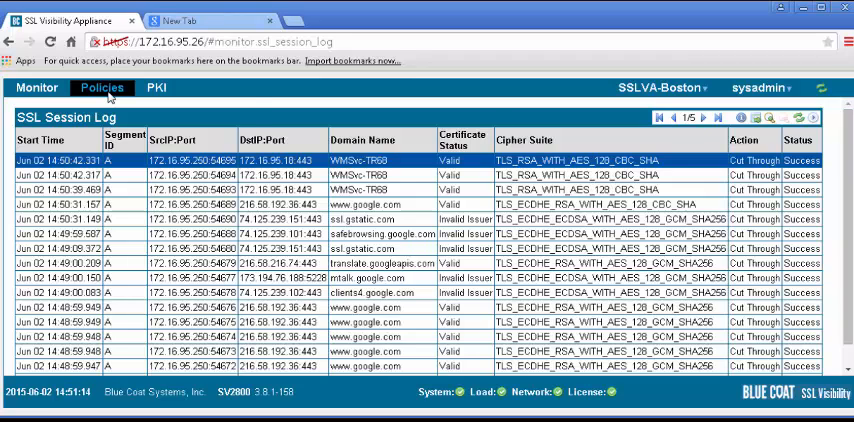
Step: Start a new rule in Ruleset-Inbound from Policies > Rulesets
click(100, 88)
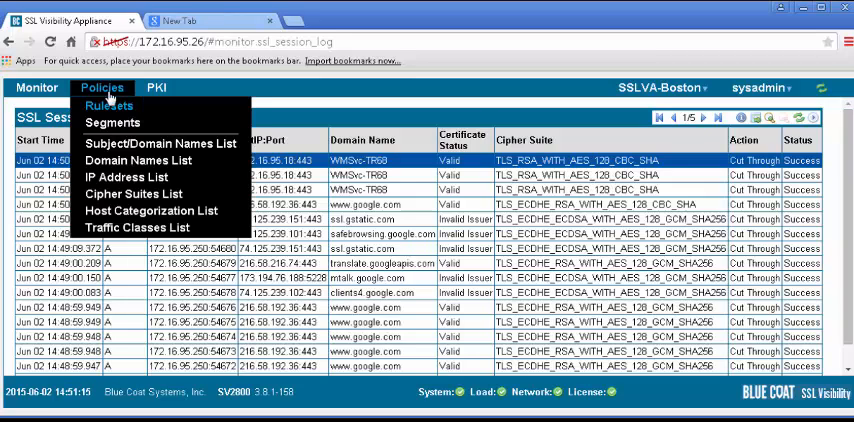
click(110, 106)
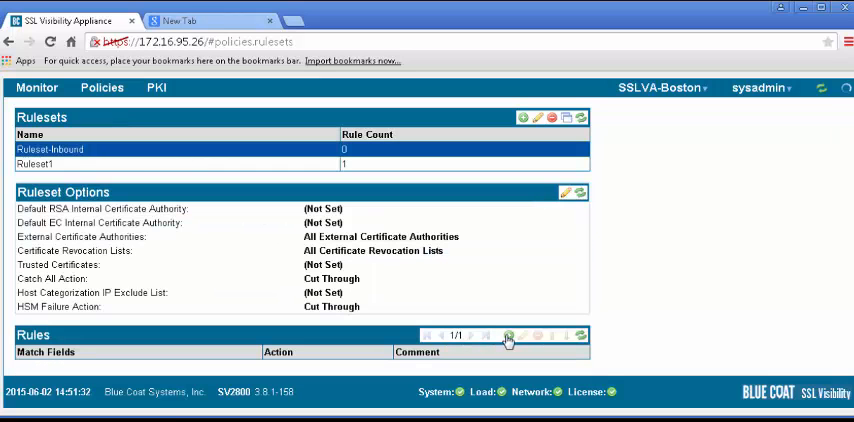
click(508, 336)
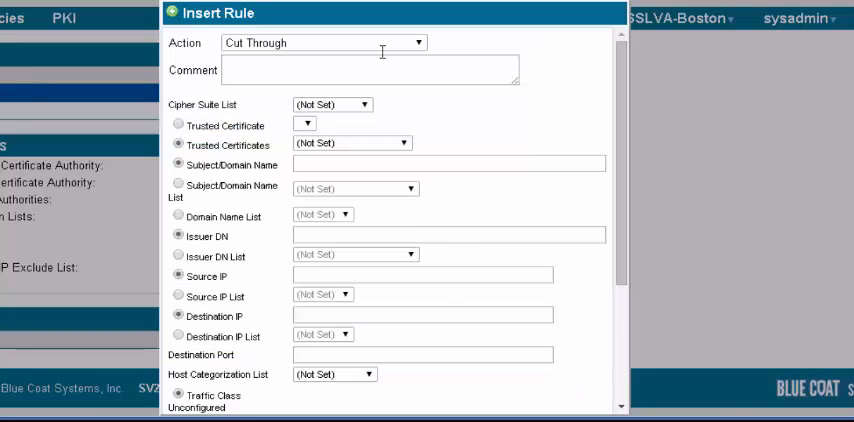
Step: Set the rule action to Decrypt (Certificate and Key known) with a 'decrypt my traffic' style comment
click(418, 42)
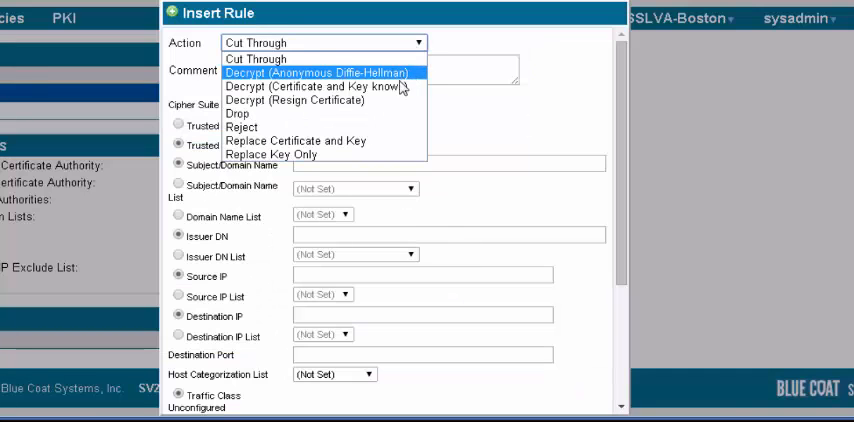
click(312, 86)
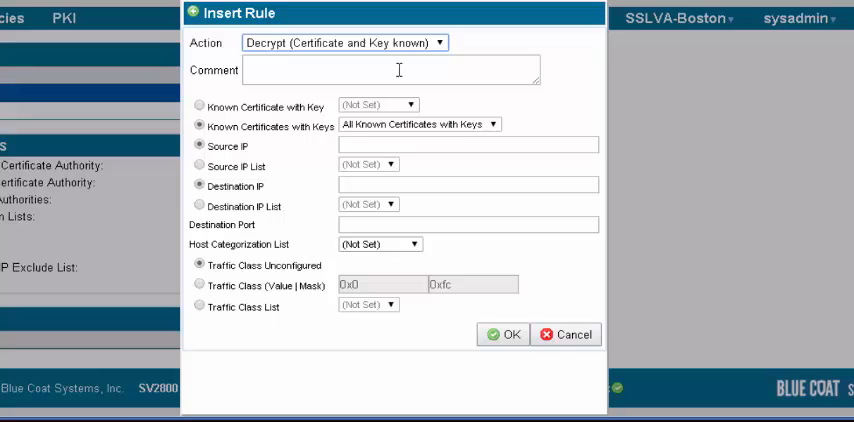
text(Decrypt)
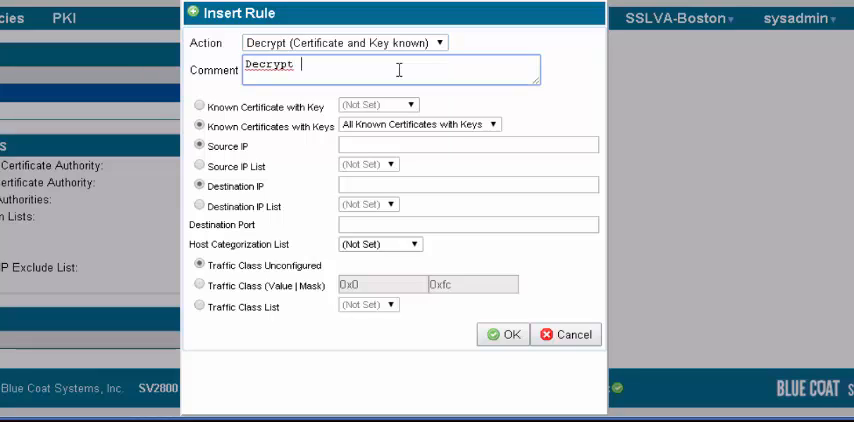
text(my traff)
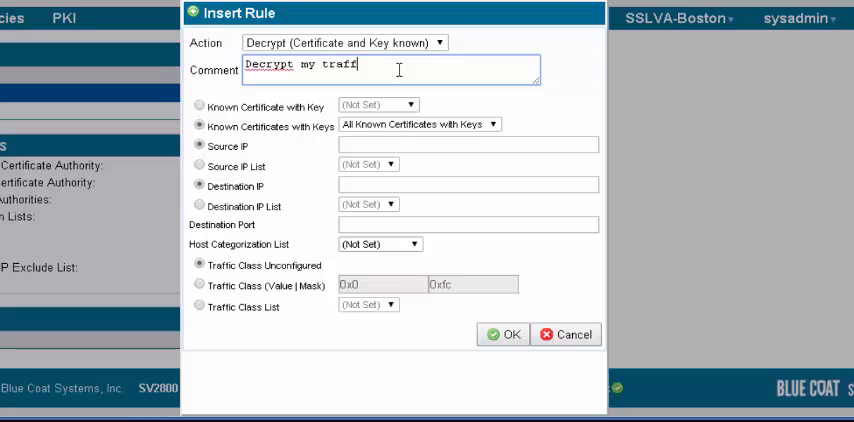
text(ic)
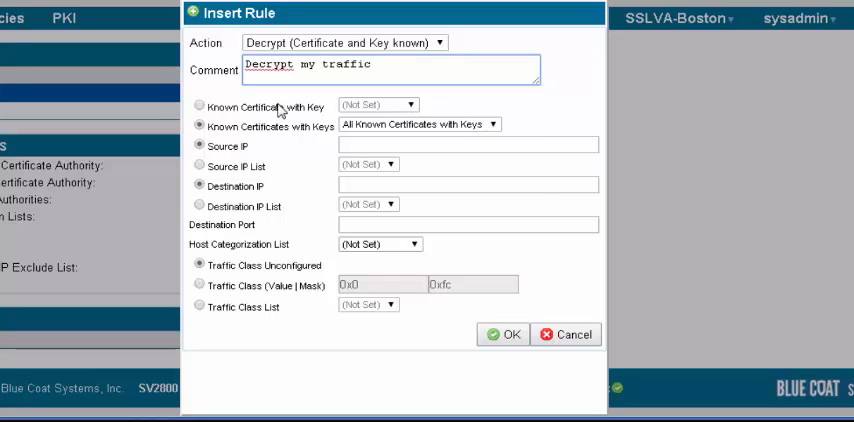
Step: Match the server's known certificate and source IP 172.16.95.250, then save the rule
click(200, 104)
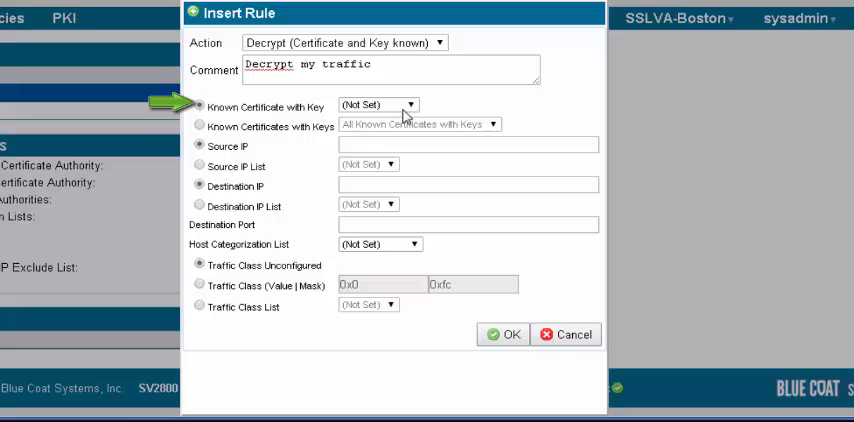
click(378, 104)
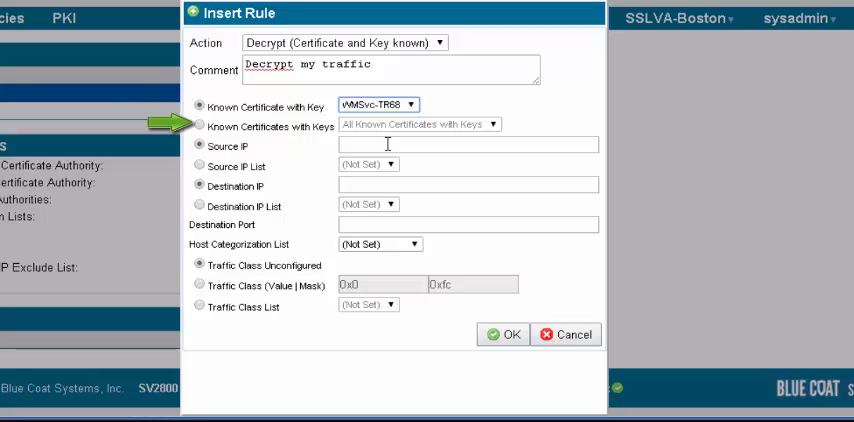
click(466, 144)
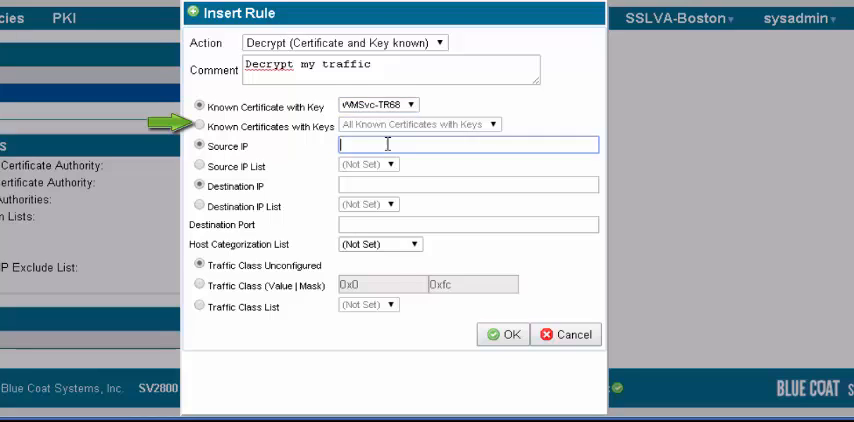
text(172.16.95.250)
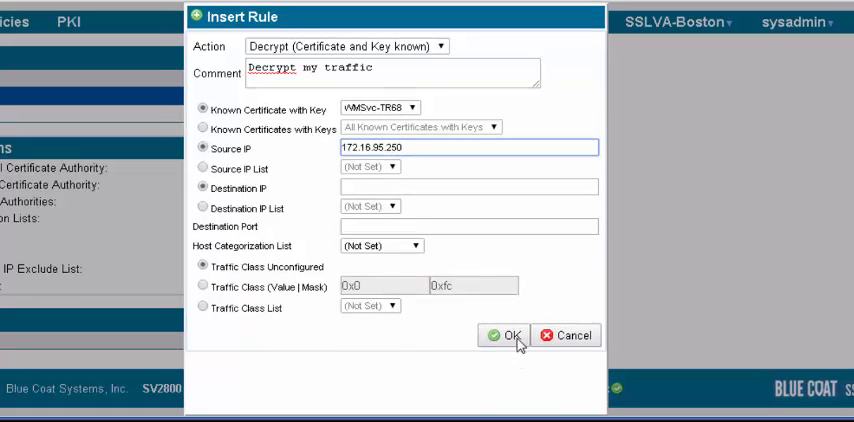
click(508, 336)
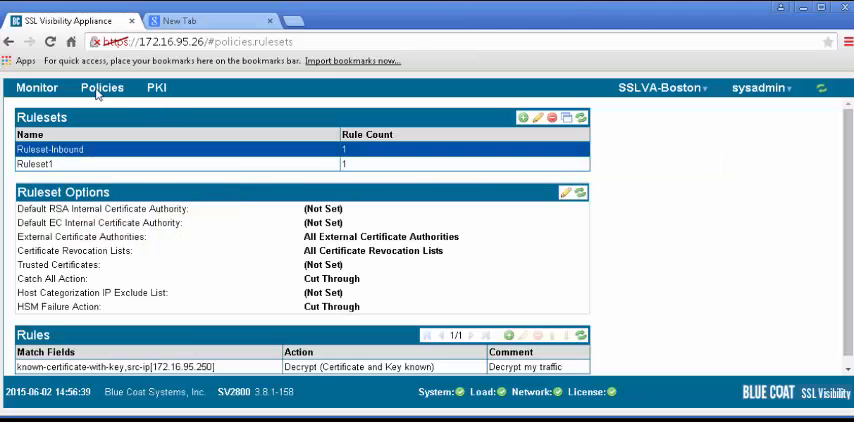
Step: View Monitor > SSL Session Log, currently showing no sessions
click(36, 88)
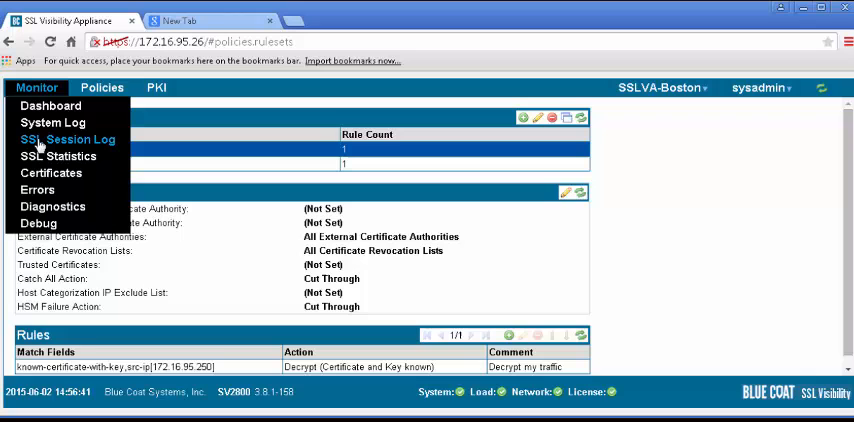
click(68, 140)
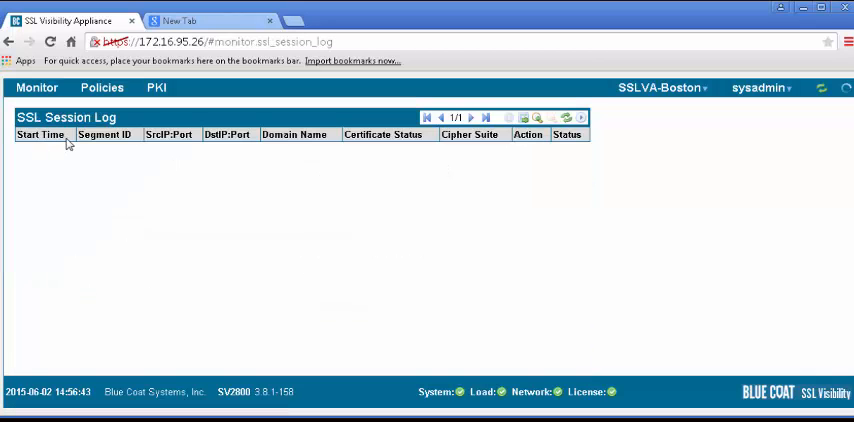